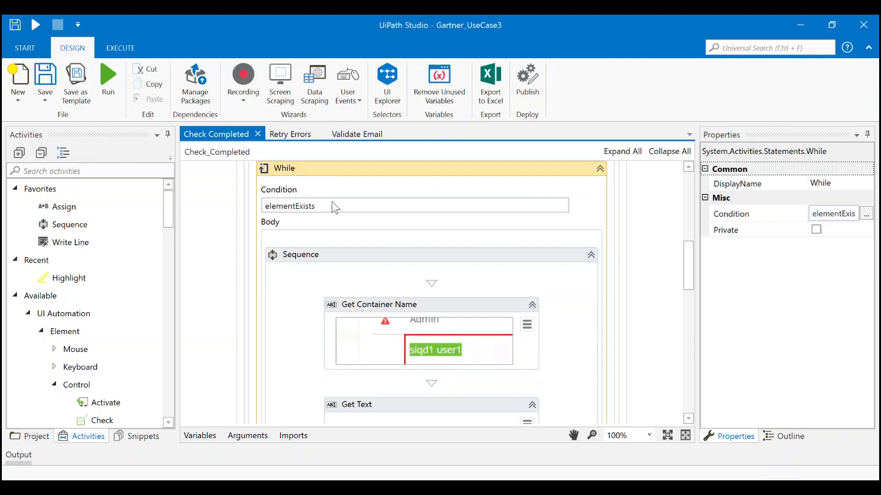
mouse_move(337, 201)
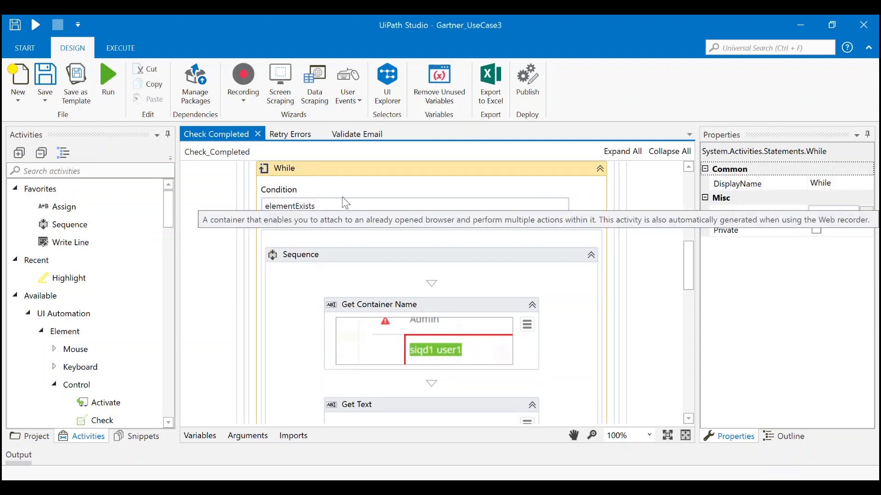
Inspect the body sequence of the loop in the Retry Errors workflow
left_click(300, 254)
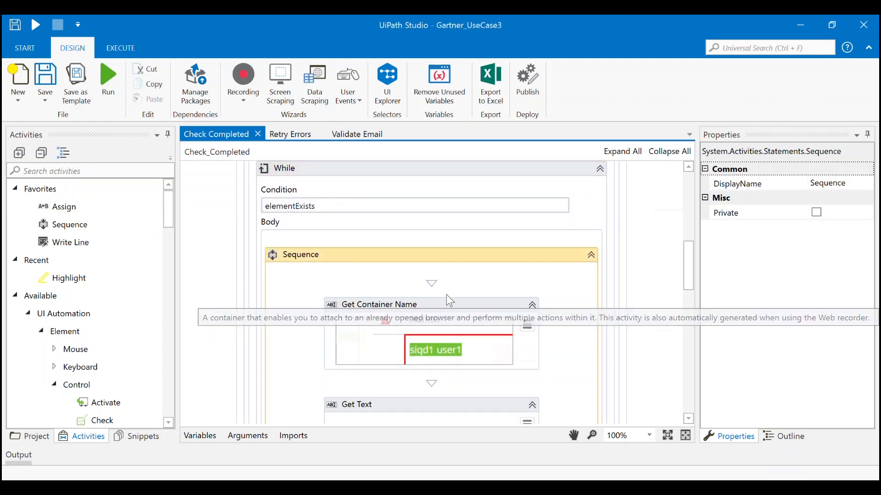
scroll("down", 3)
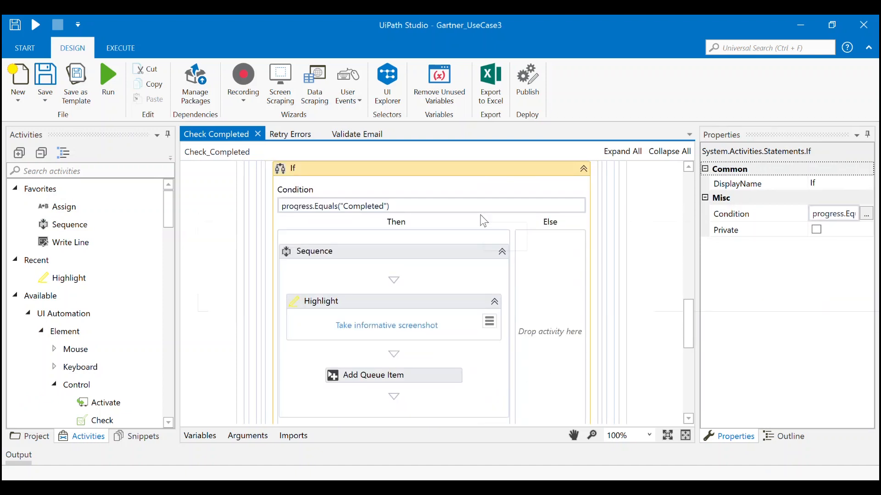
left_click(393, 375)
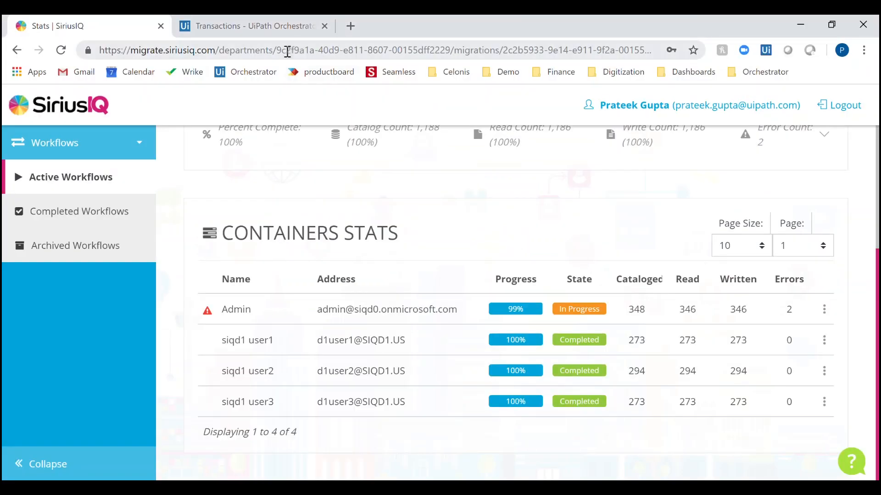
mouse_move(311, 163)
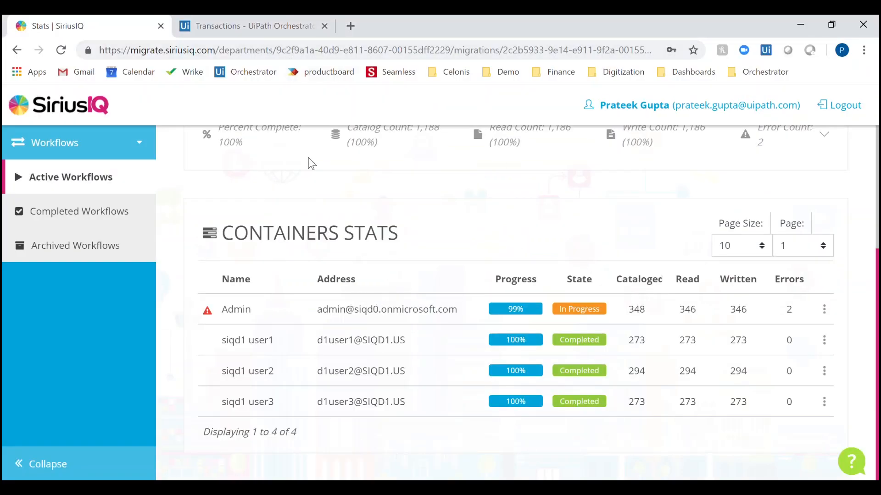
Refresh the SiriusIQ queue transactions and view details of the siqd1 user3 transaction
left_click(253, 25)
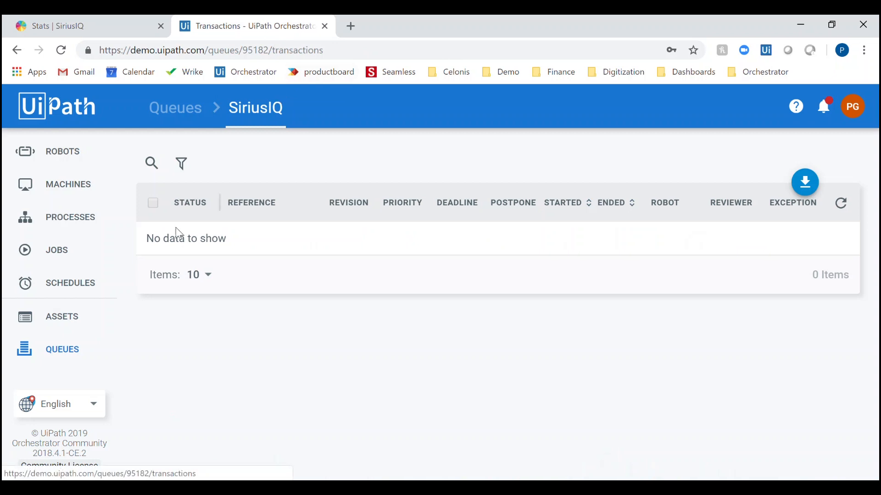
left_click(85, 26)
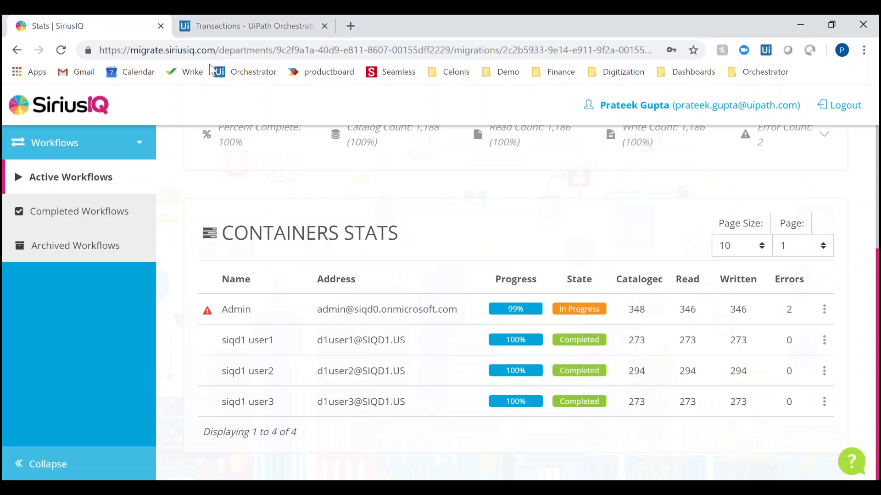
left_click(254, 25)
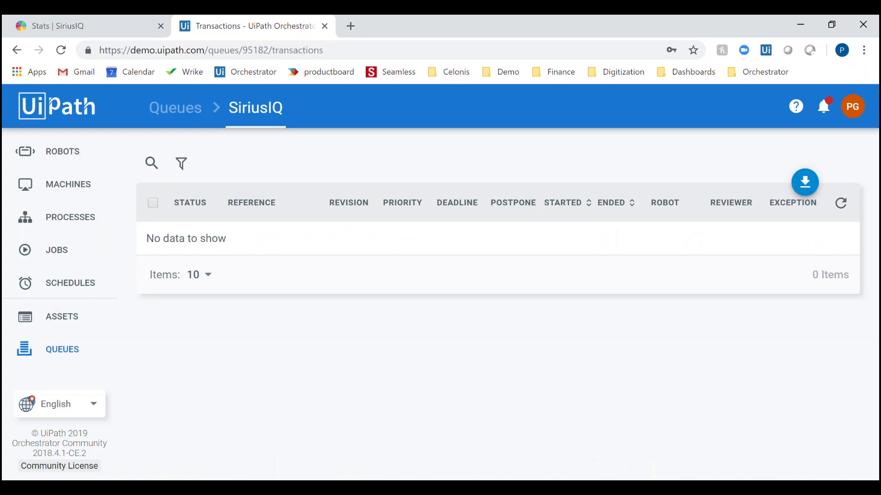
left_click(840, 203)
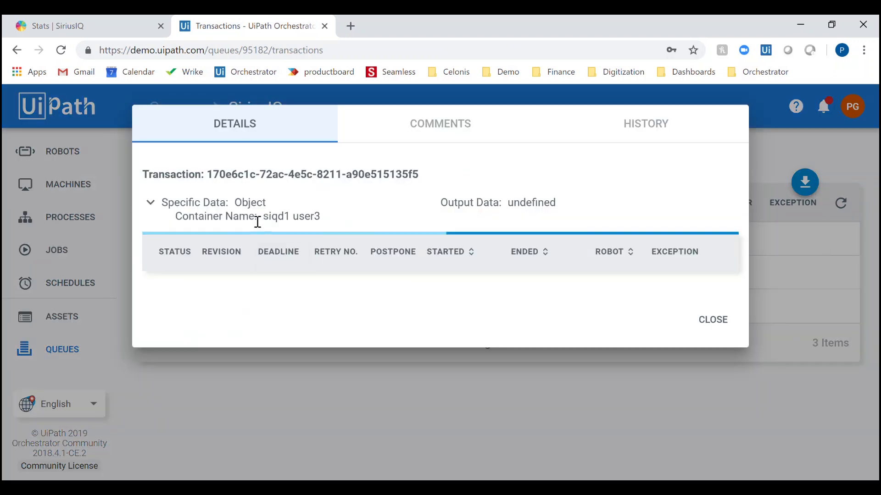
double_click(291, 217)
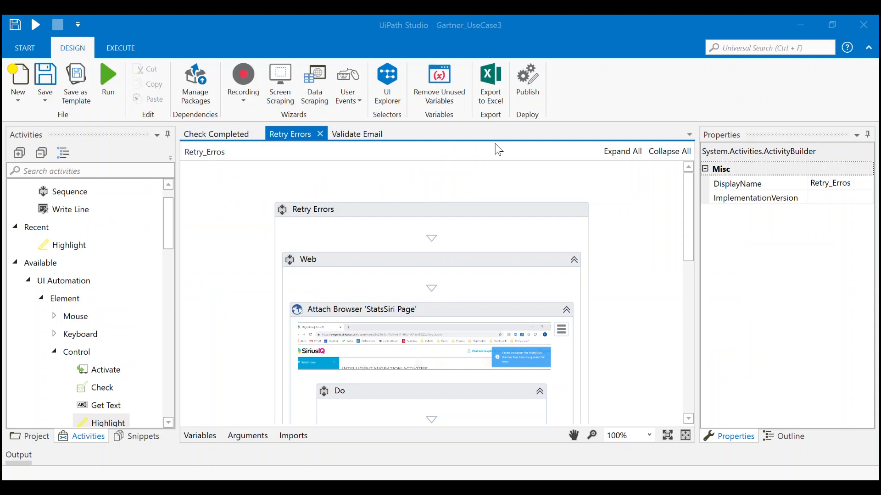
scroll("down", 3)
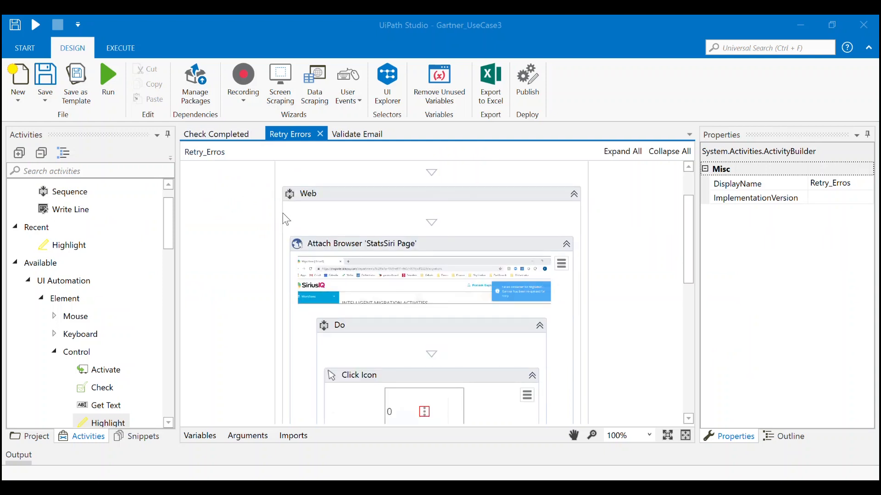
scroll("down", 3)
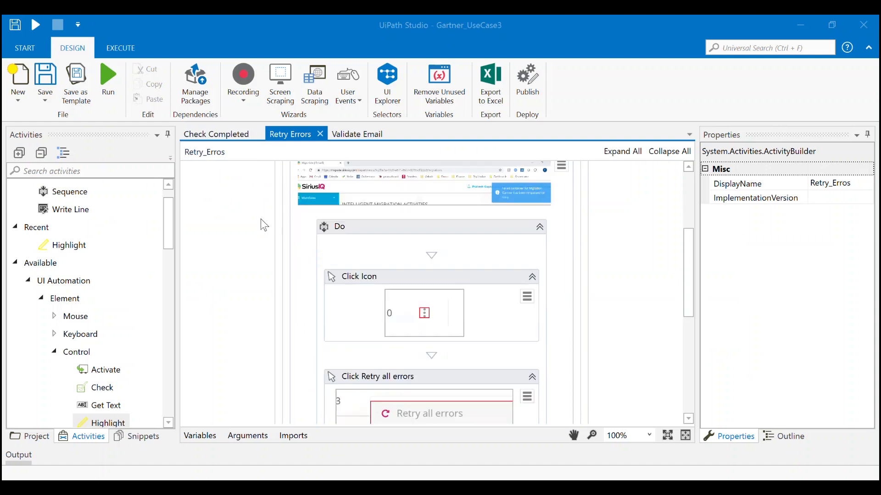
scroll("down", 3)
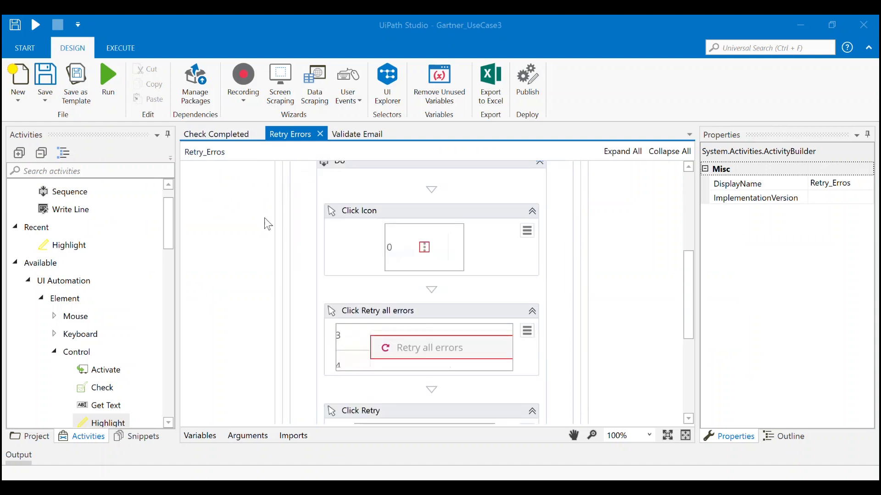
mouse_move(473, 315)
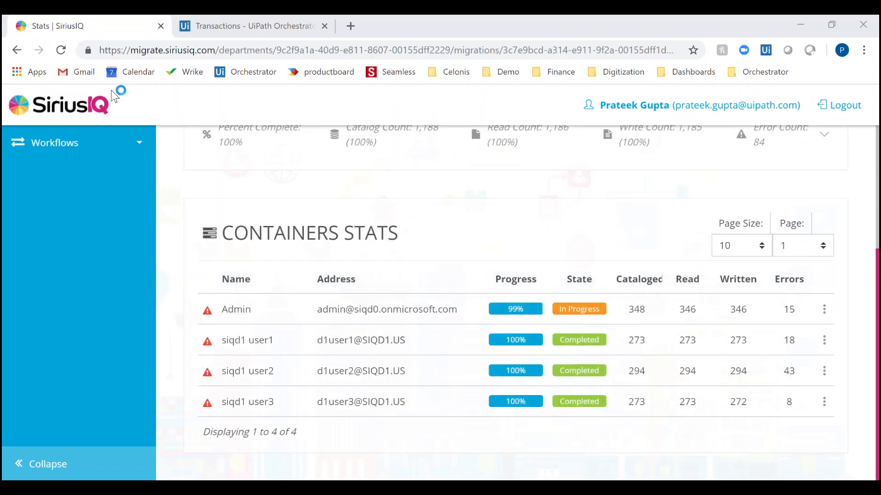
View the Queues page showing SiriusIQ with one remaining and two successful items
left_click(823, 339)
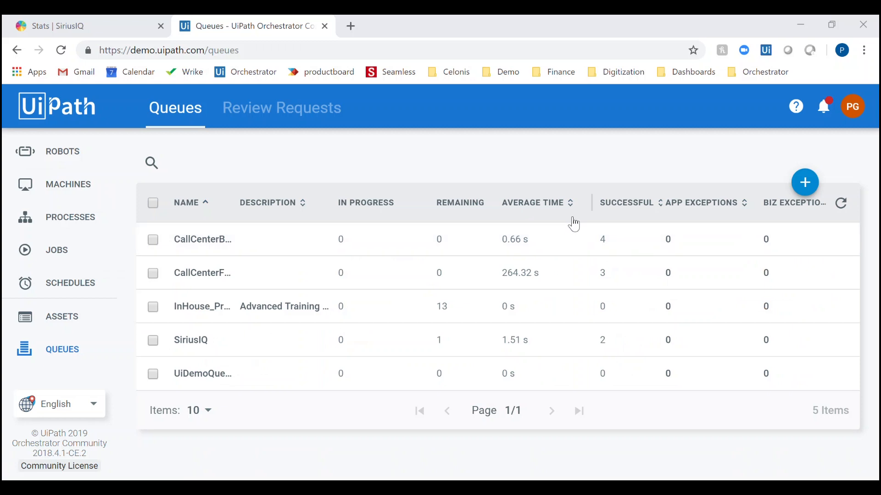
mouse_move(577, 221)
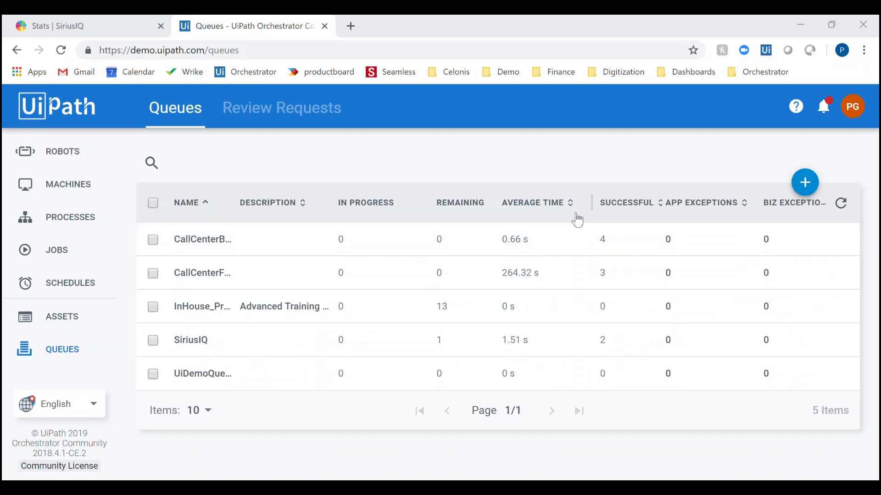
mouse_move(561, 294)
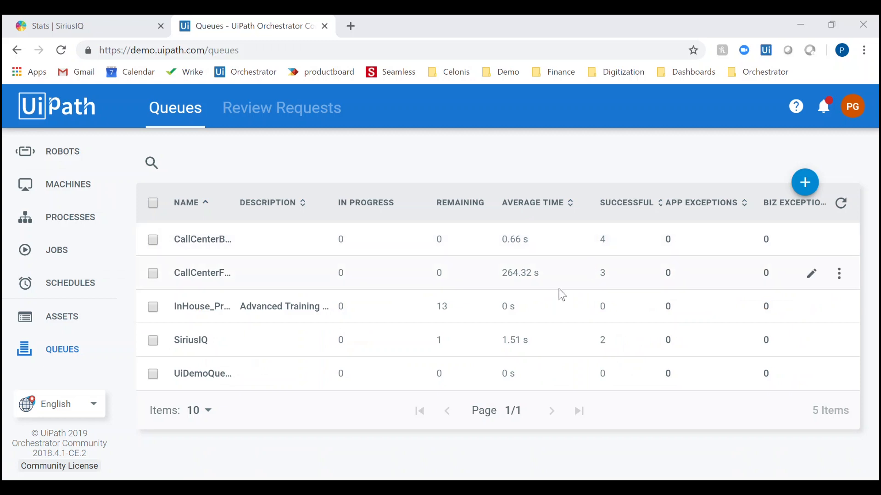
mouse_move(542, 344)
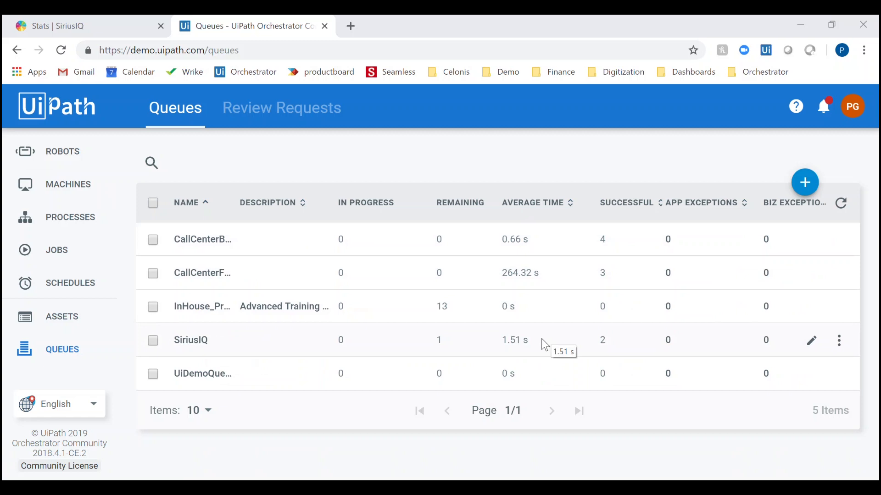
mouse_move(769, 340)
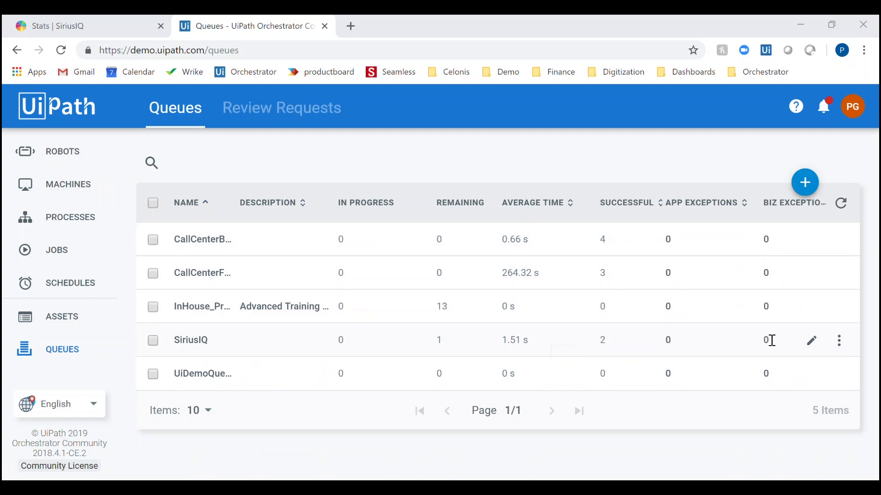
left_click(191, 339)
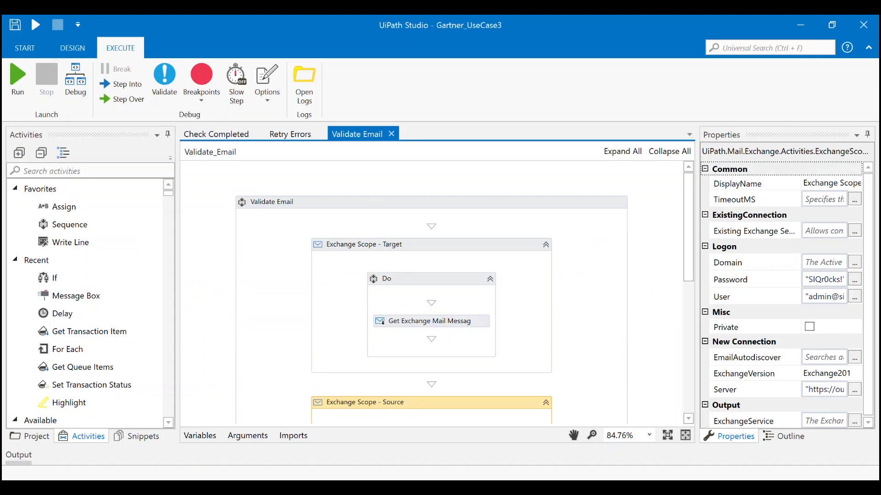
mouse_move(288, 371)
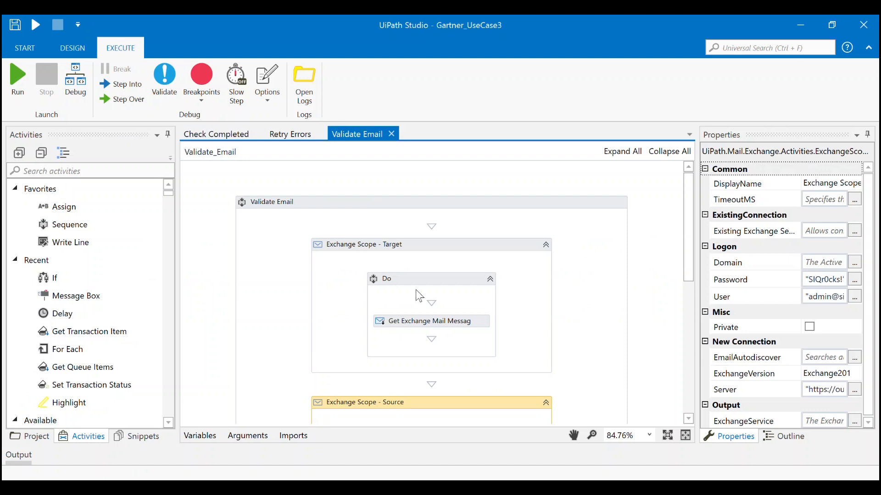
Run Validate Email and dismiss the 'Migration Complete!' message box
scroll("down", 3)
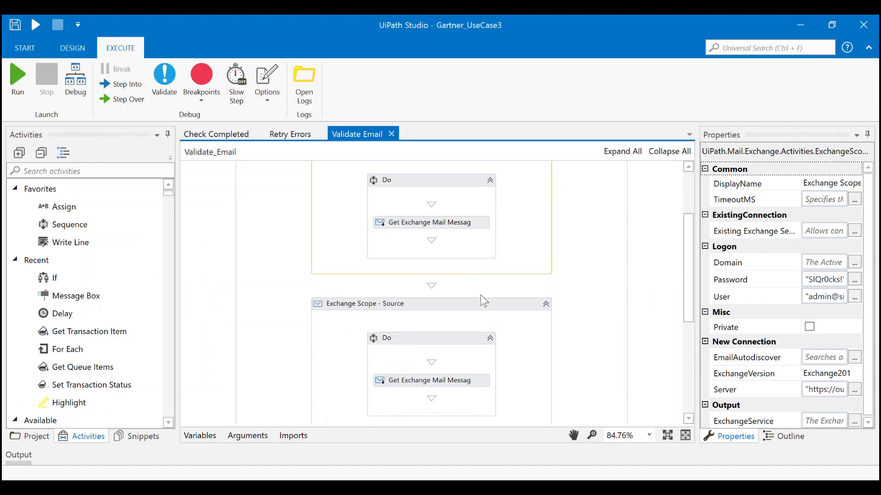
mouse_move(483, 304)
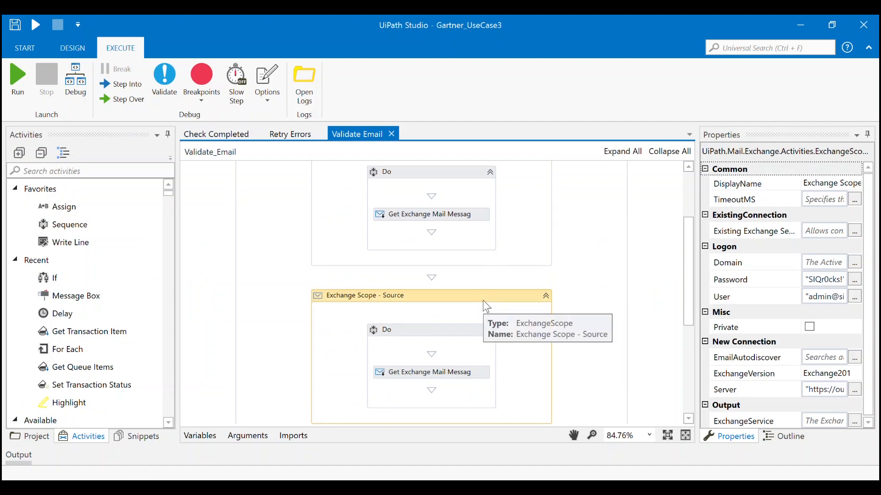
mouse_move(391, 269)
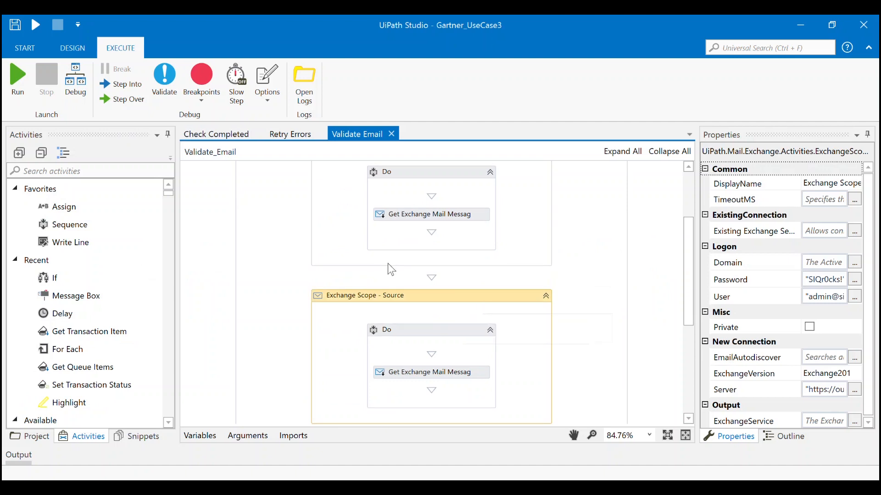
scroll("down", 3)
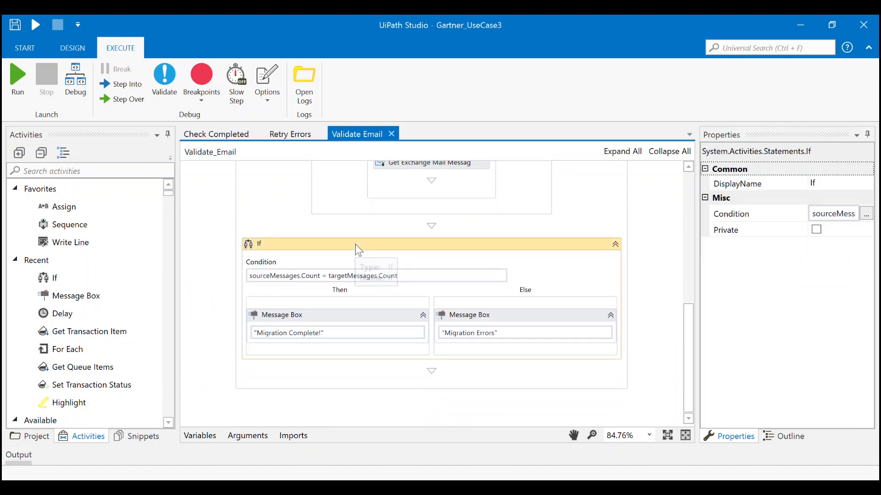
mouse_move(351, 287)
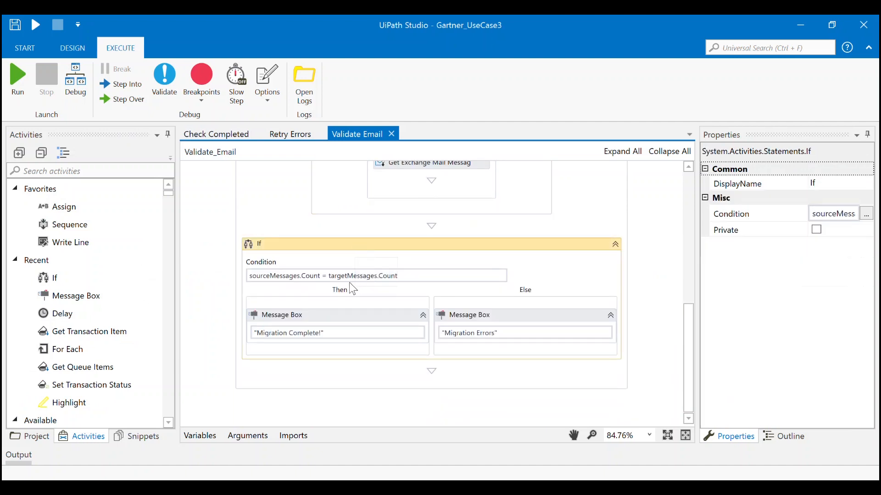
mouse_move(369, 232)
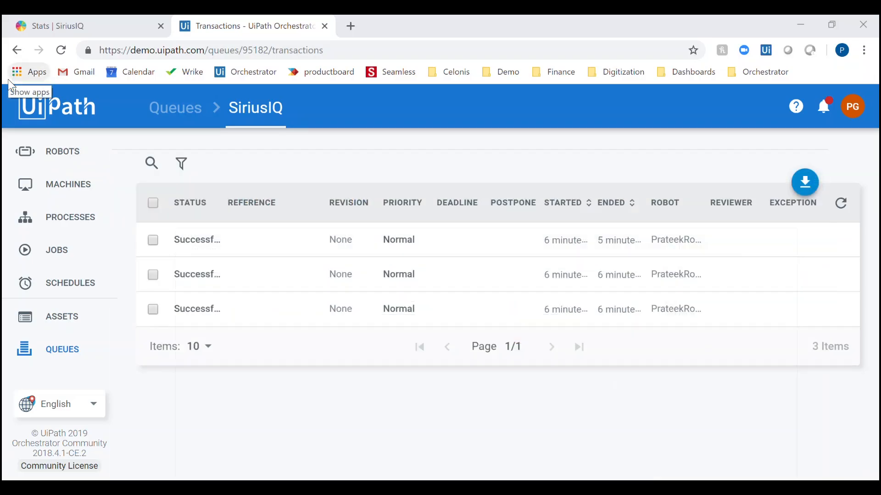
mouse_move(10, 85)
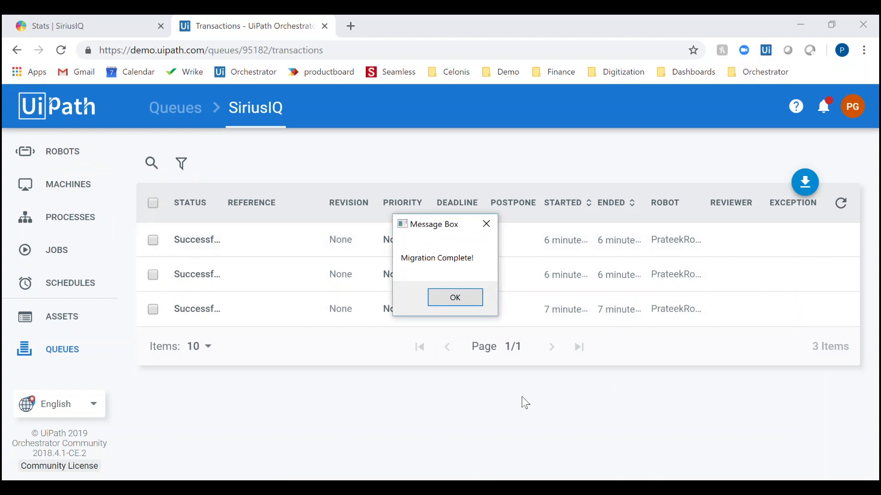
left_click(454, 297)
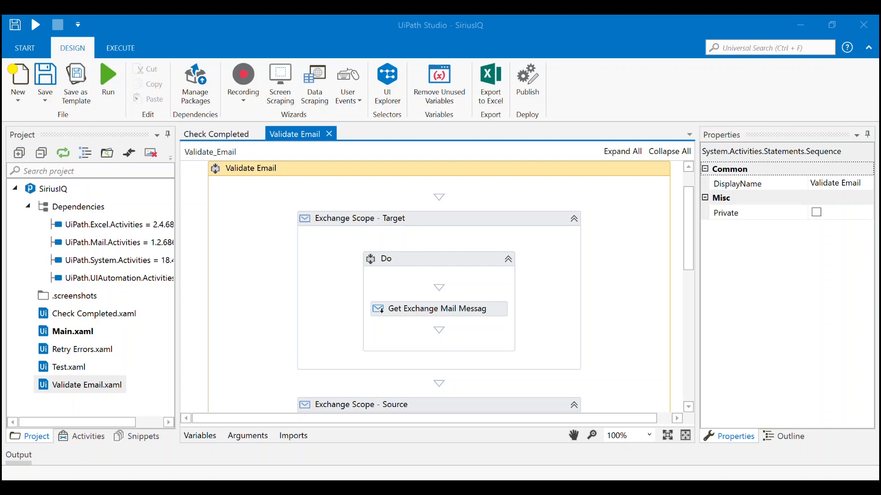
mouse_move(527, 81)
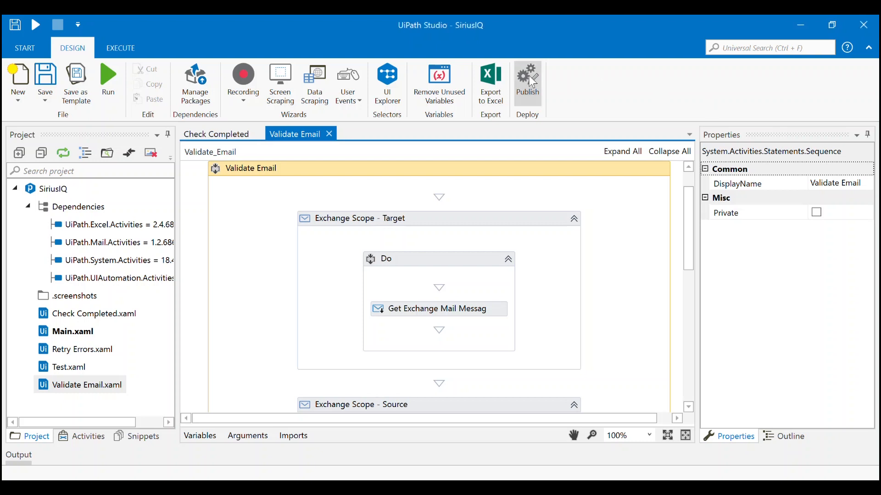
Publish the SiriusIQ project to Orchestrator from the Design ribbon
left_click(527, 81)
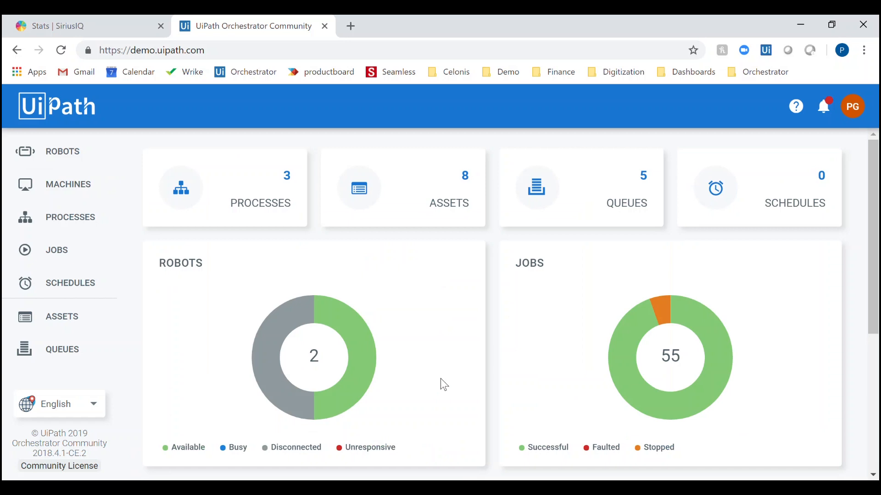
mouse_move(63, 151)
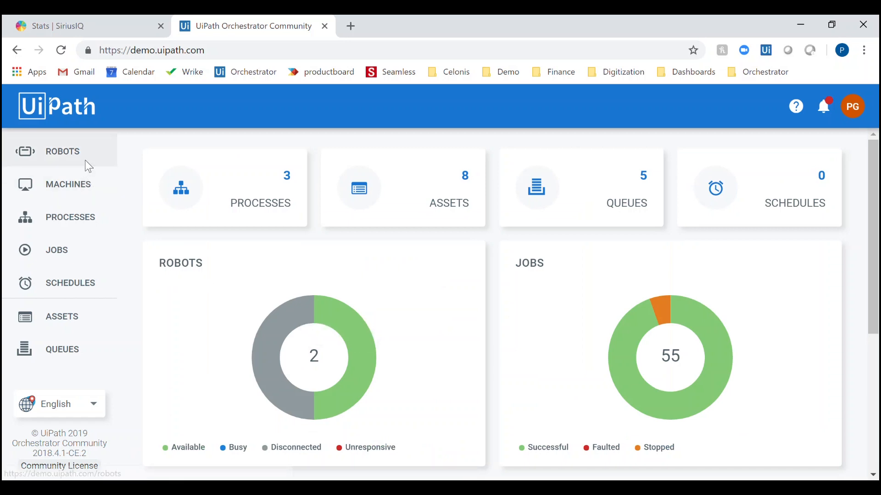
View the robots list, then the processes list showing SiriusIQ 1.1.6949.3907
left_click(63, 151)
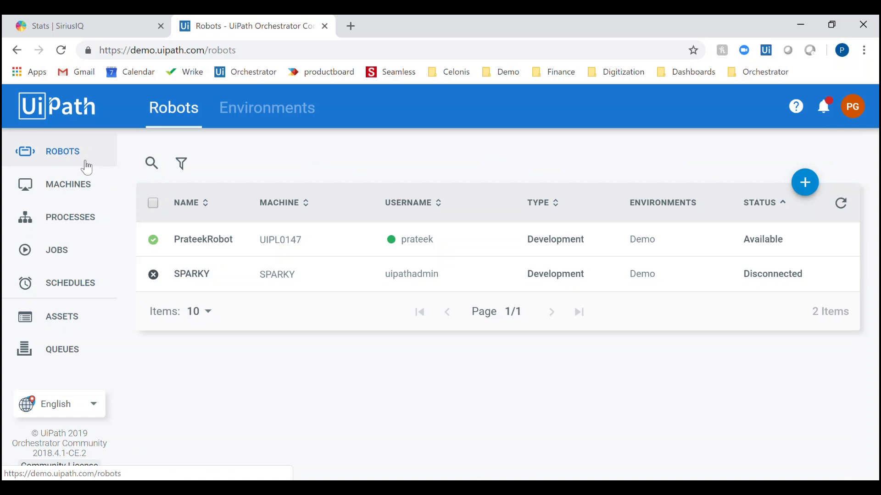
left_click(70, 217)
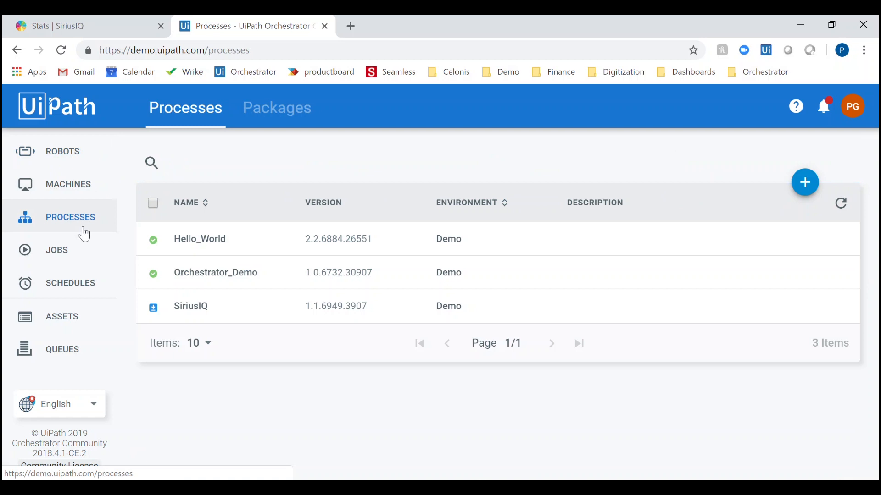
mouse_move(810, 307)
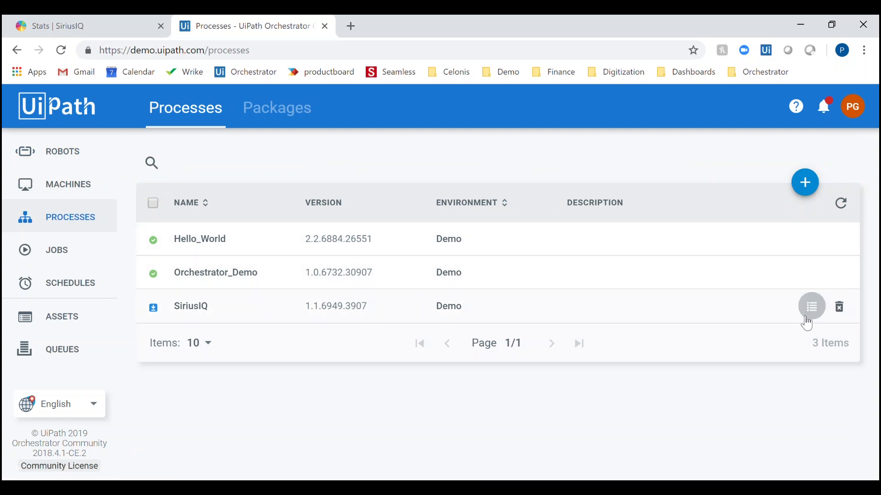
Make version 1.1.6949.3962 current for SiriusIQ, then go to Schedules
left_click(809, 307)
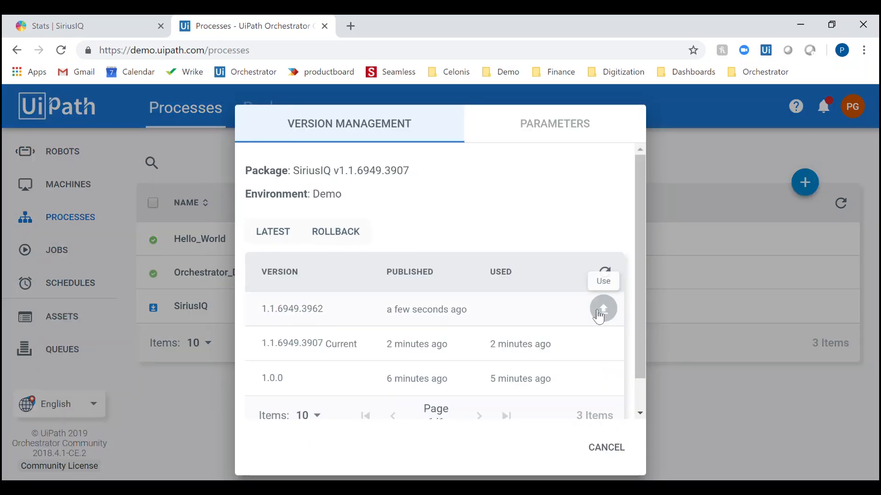
mouse_move(560, 316)
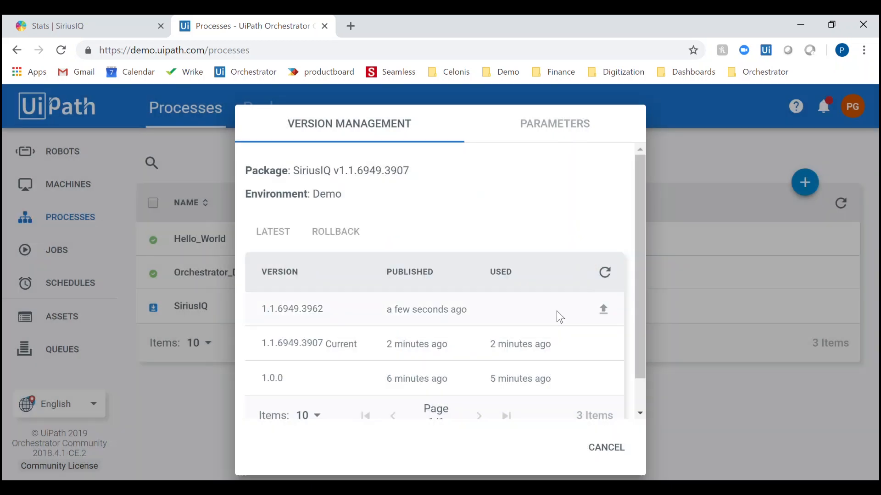
mouse_move(572, 327)
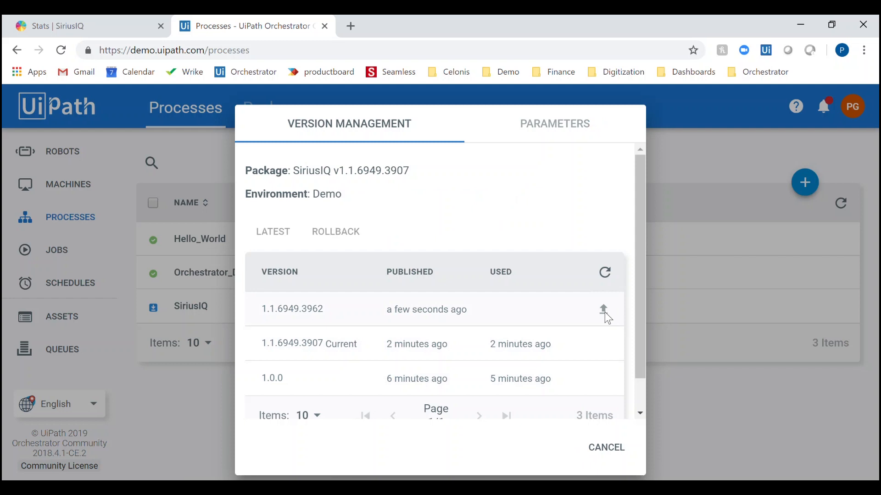
left_click(603, 309)
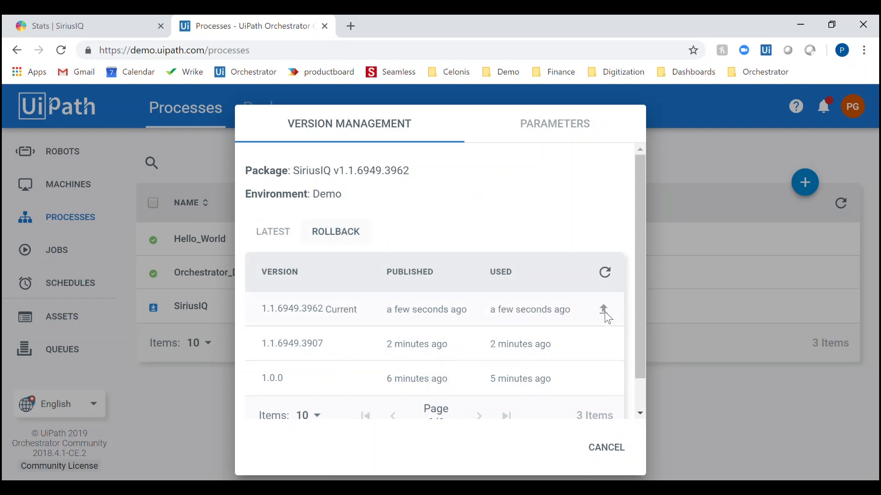
left_click(606, 448)
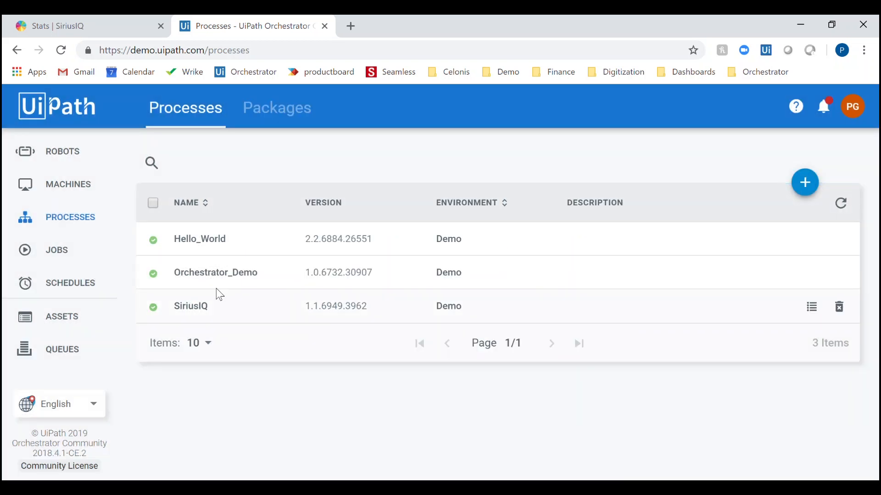
left_click(70, 283)
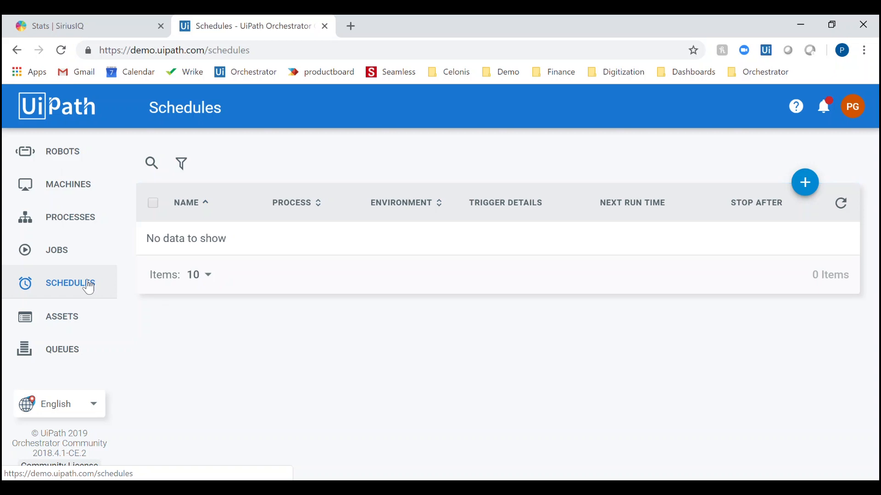
Start a new schedule, review its Trigger options, and cancel without saving
left_click(804, 182)
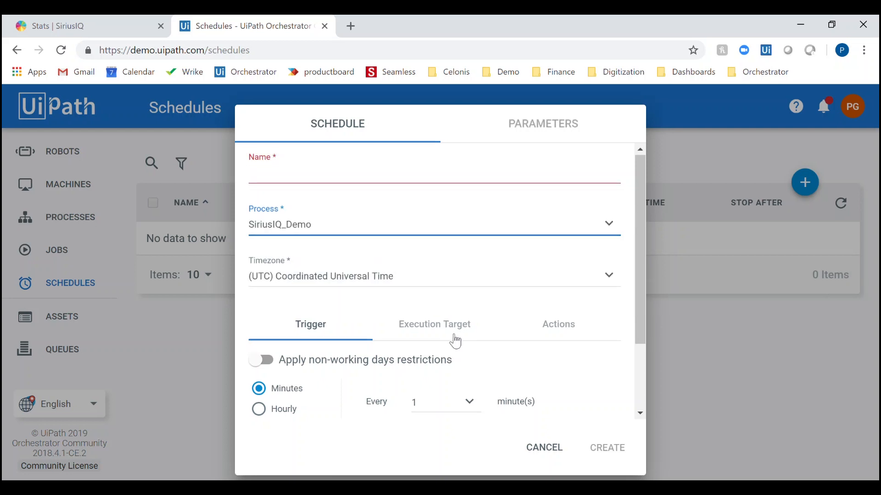
scroll("down", 3)
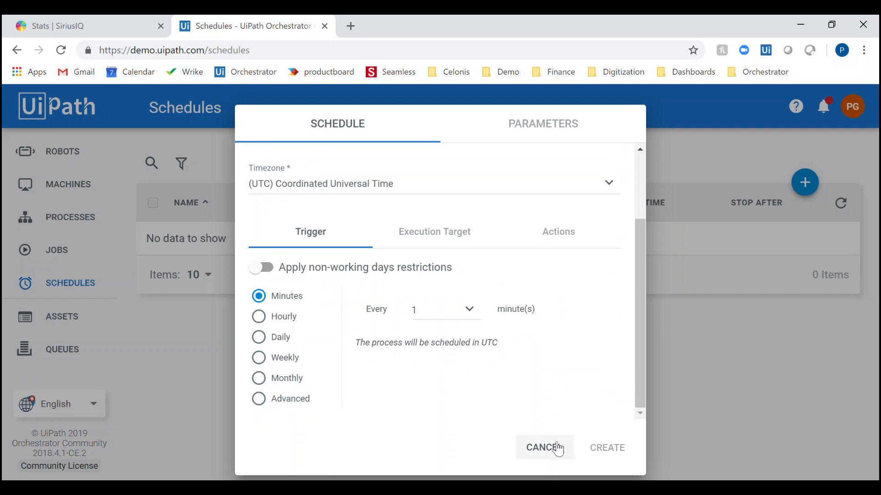
left_click(543, 448)
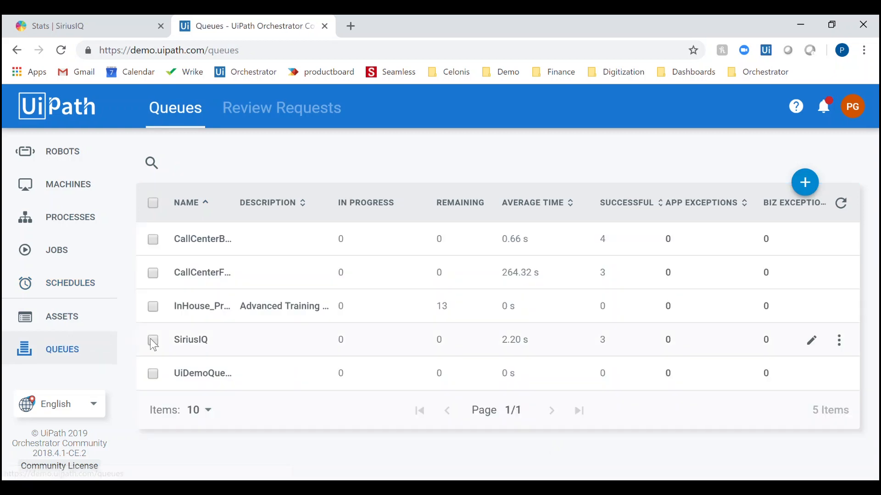
mouse_move(201, 341)
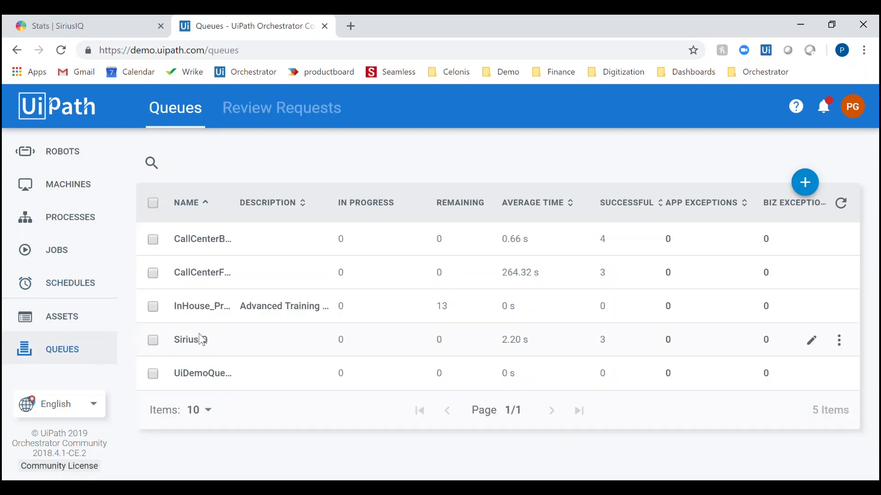
mouse_move(190, 339)
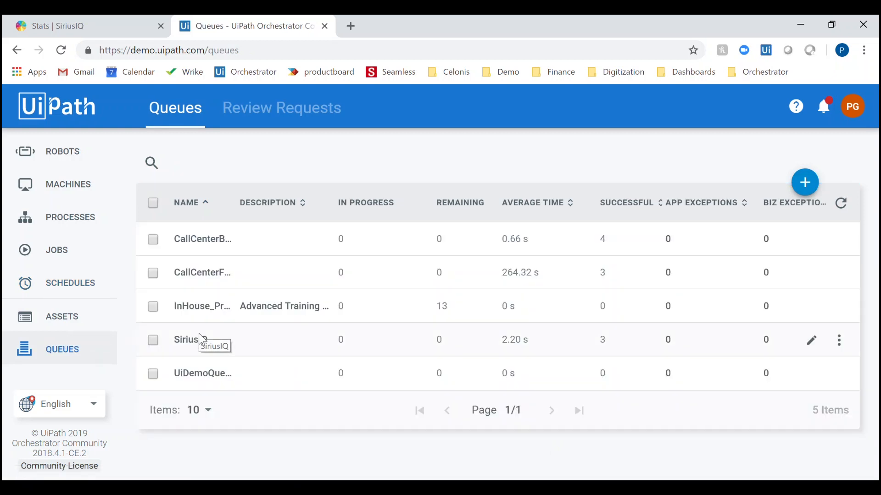
mouse_move(259, 352)
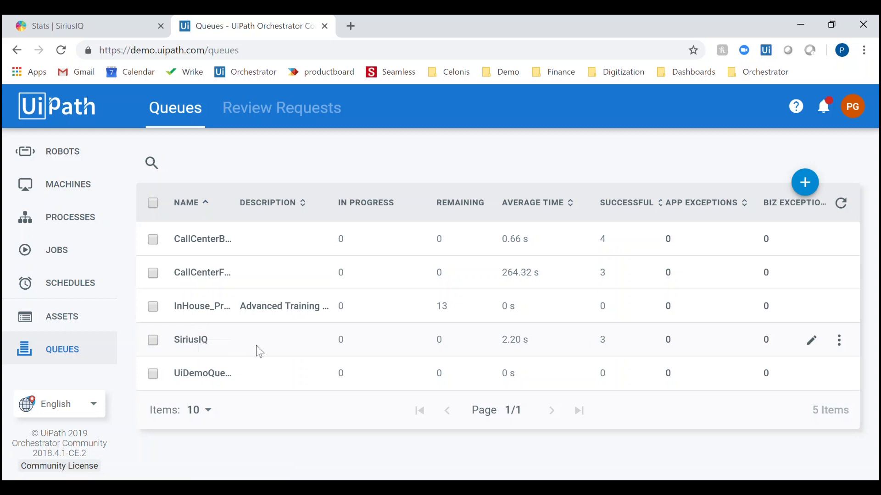
mouse_move(304, 351)
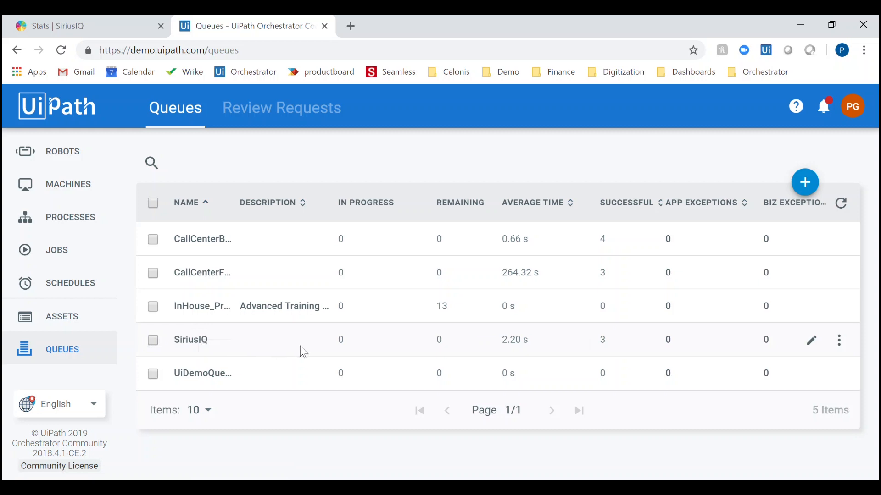
View the SiriusIQ queue's transactions via its row actions menu
left_click(838, 340)
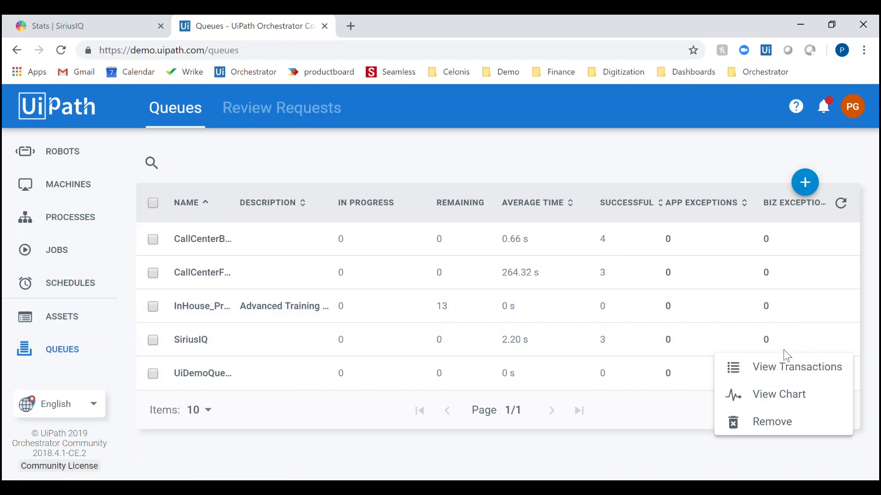
left_click(797, 367)
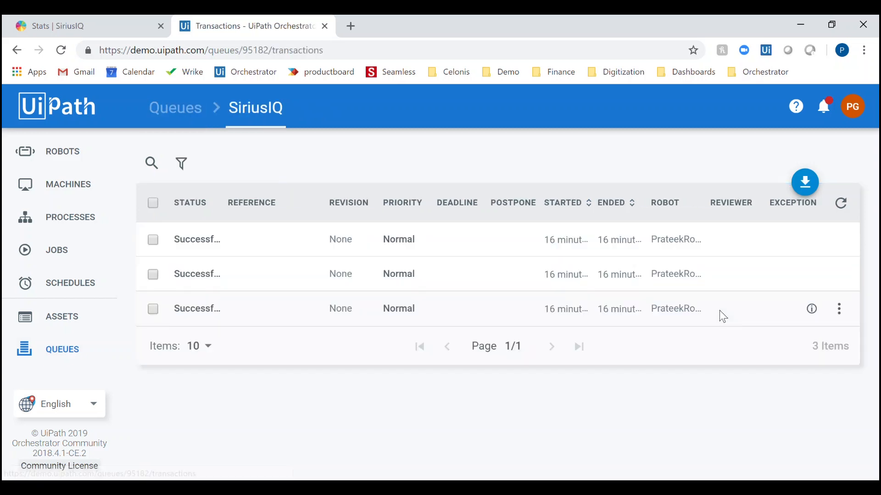